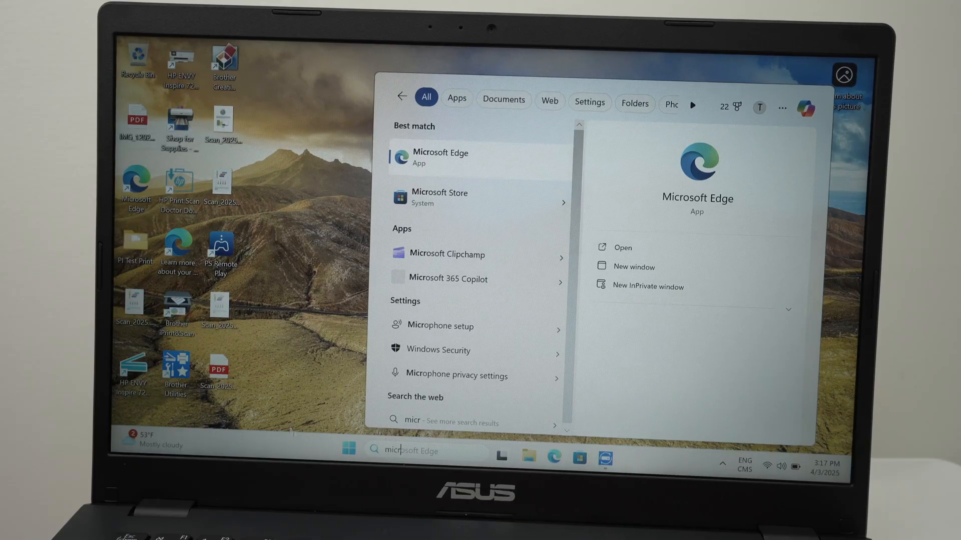
mouse_move(459, 198)
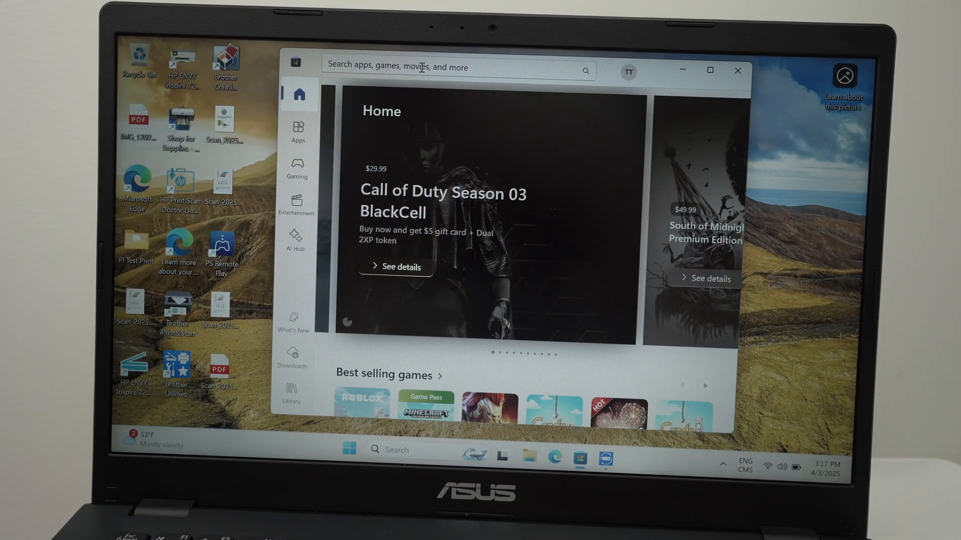
Search the Microsoft Store for 'hp smart' and open the installed HP Smart app.
click(423, 68)
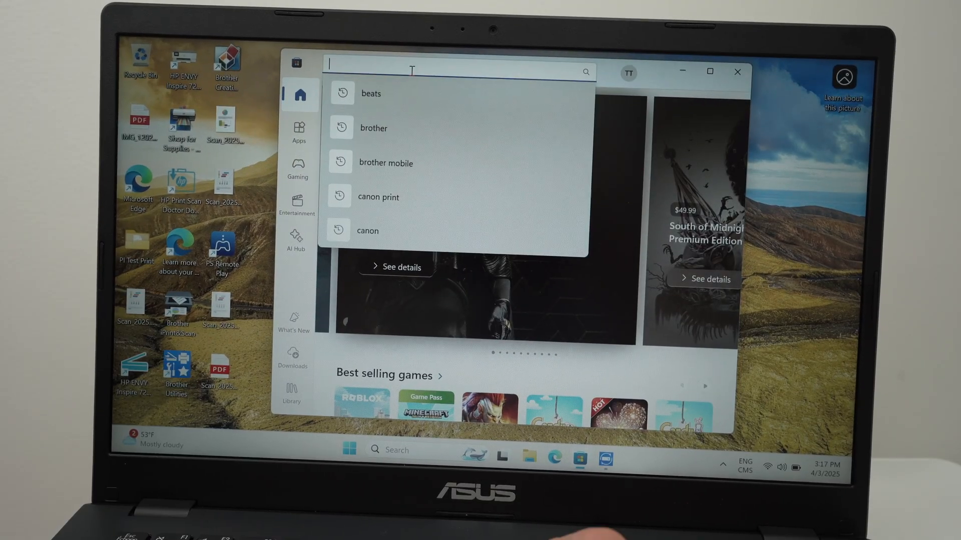
text(hp smart)
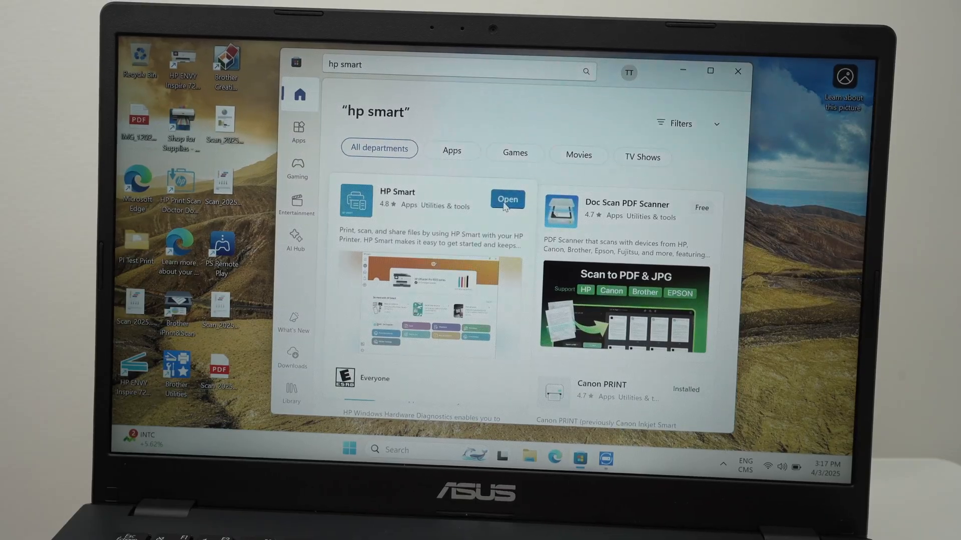
click(507, 199)
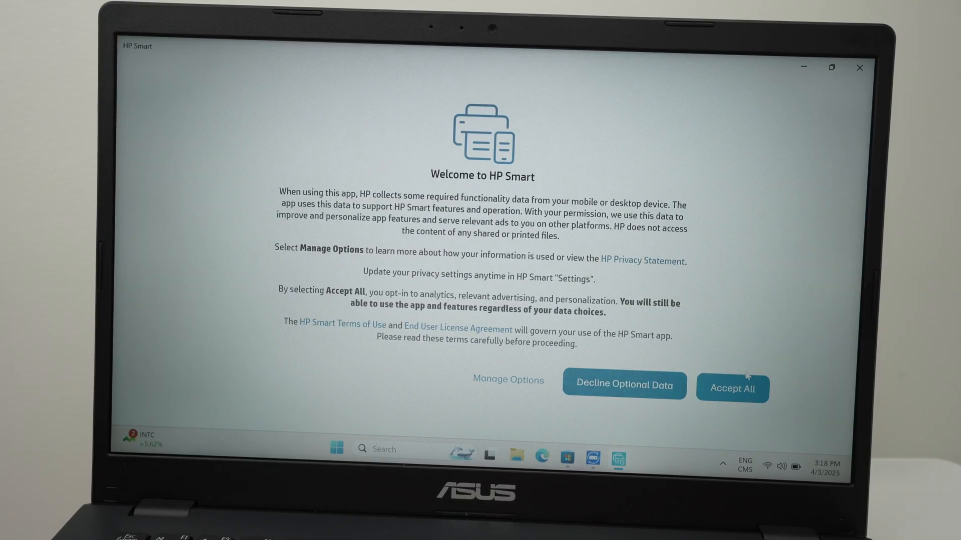
mouse_move(642, 390)
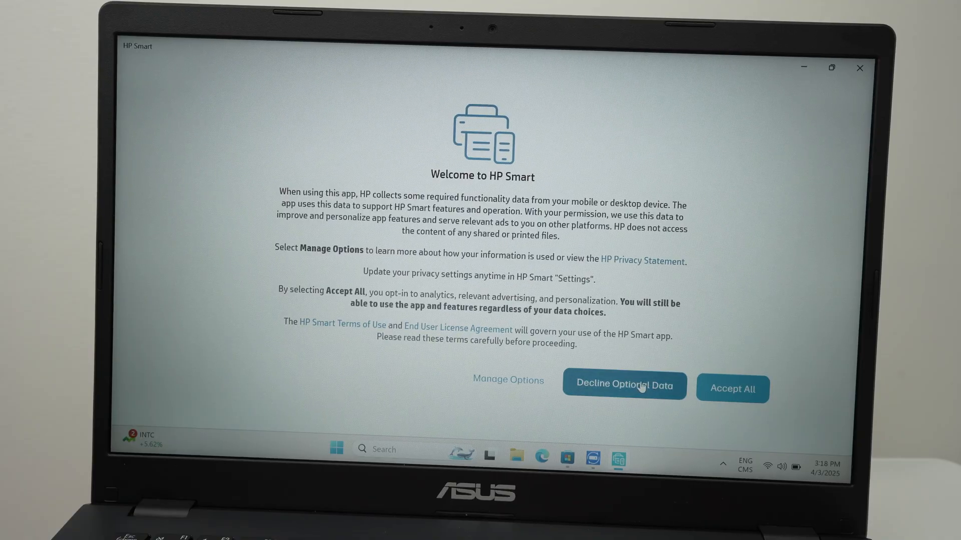
Decline optional data sharing and begin setup of the found HP DeskJet 4200 series.
click(624, 385)
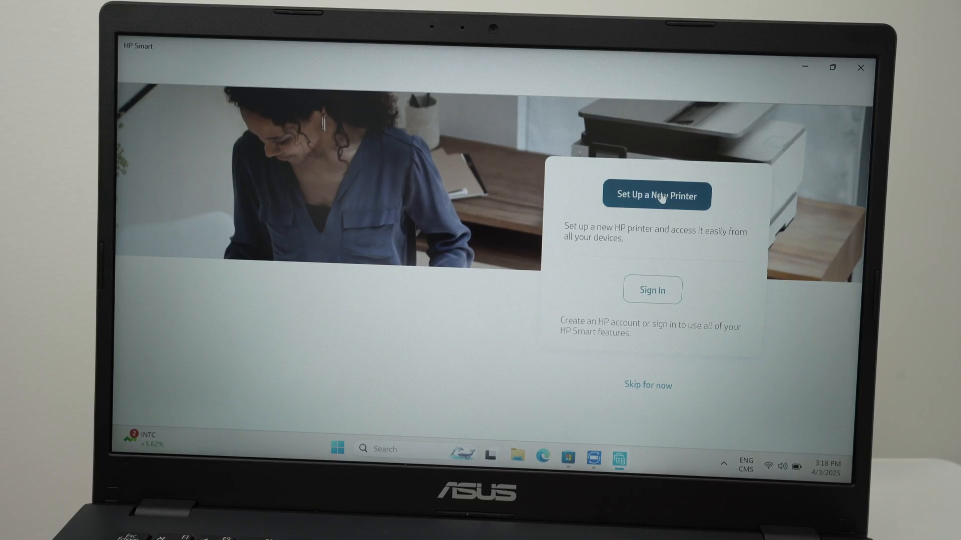
click(657, 195)
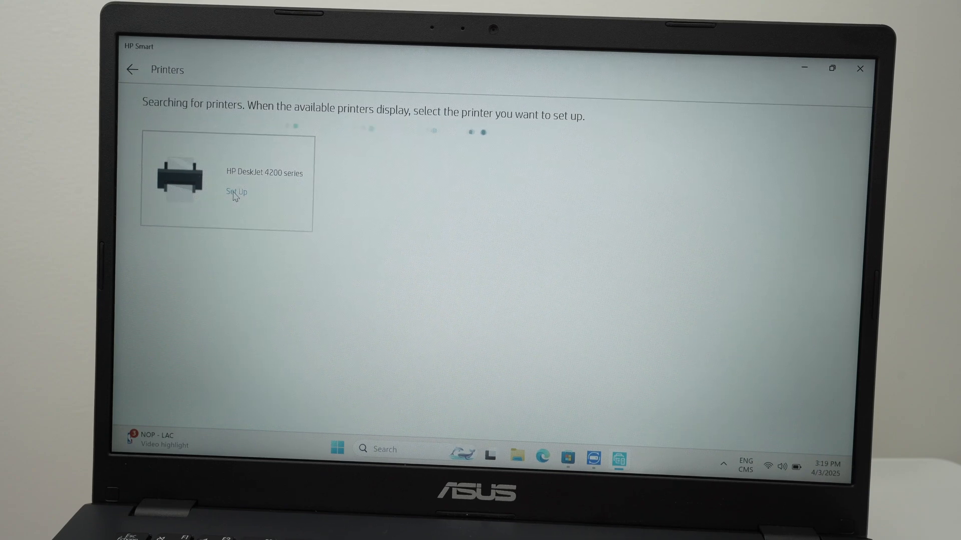
click(235, 192)
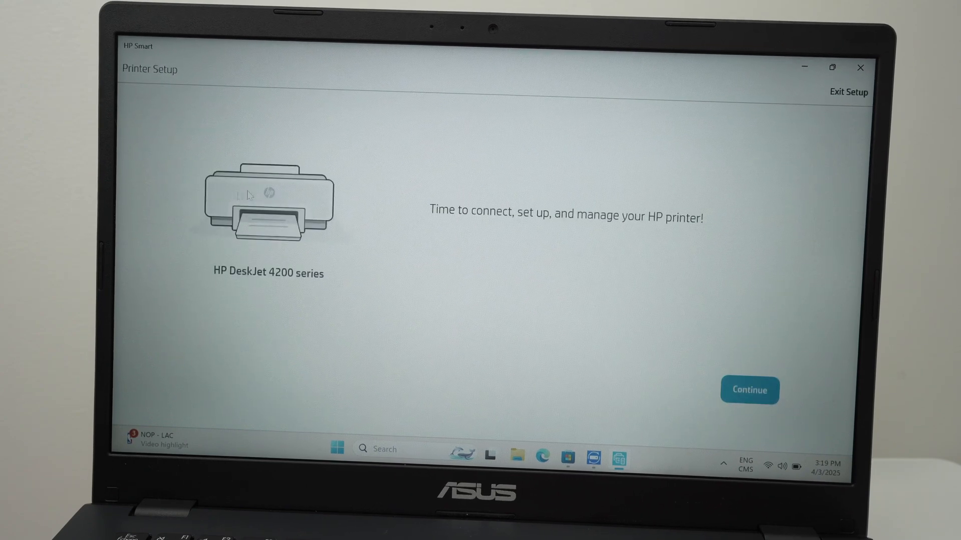
Refuse automatic password access, enter the Schrute Farms Wi-Fi password, and connect the printer.
click(749, 390)
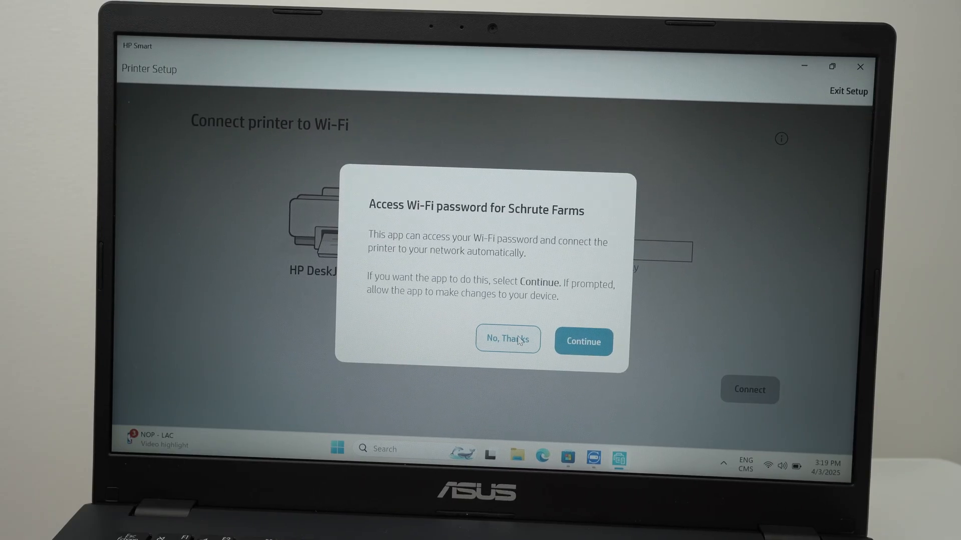
click(508, 340)
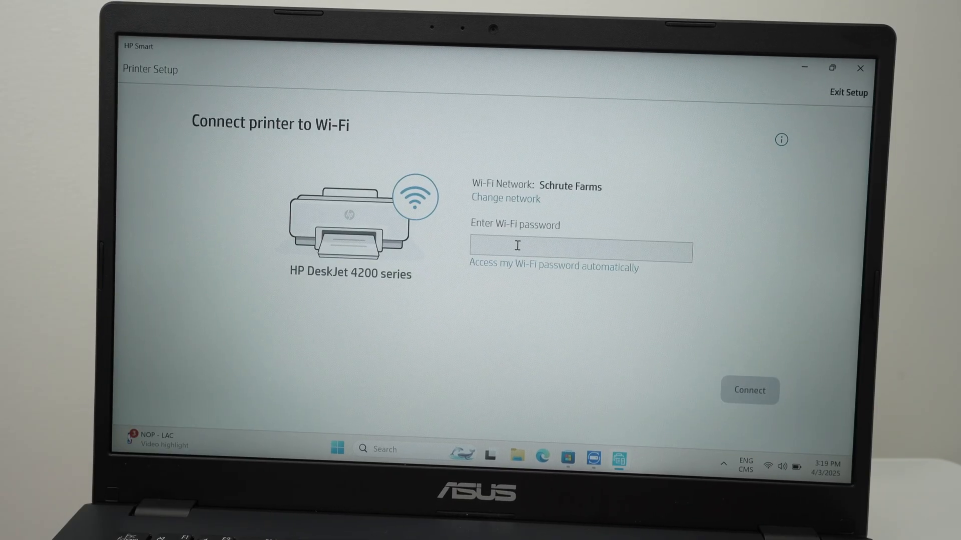
click(518, 250)
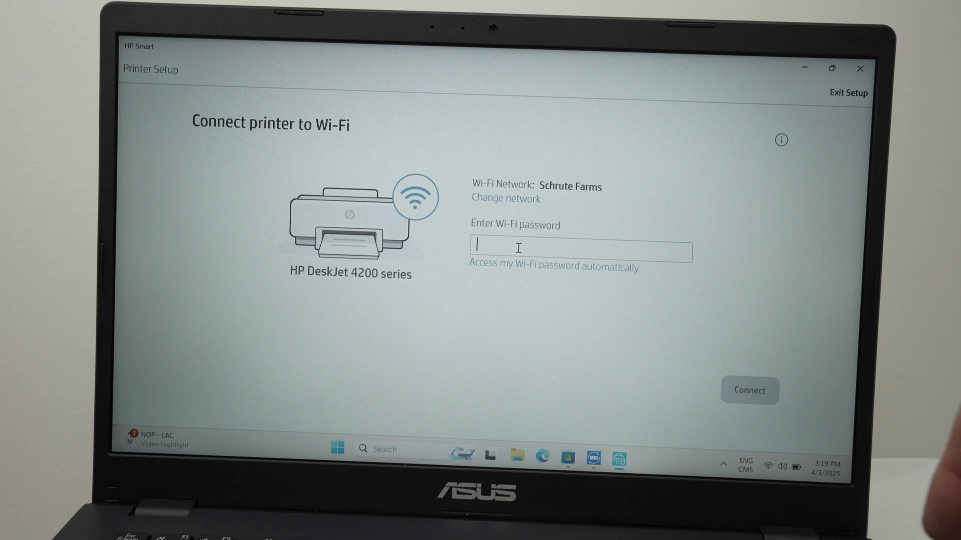
text(•)
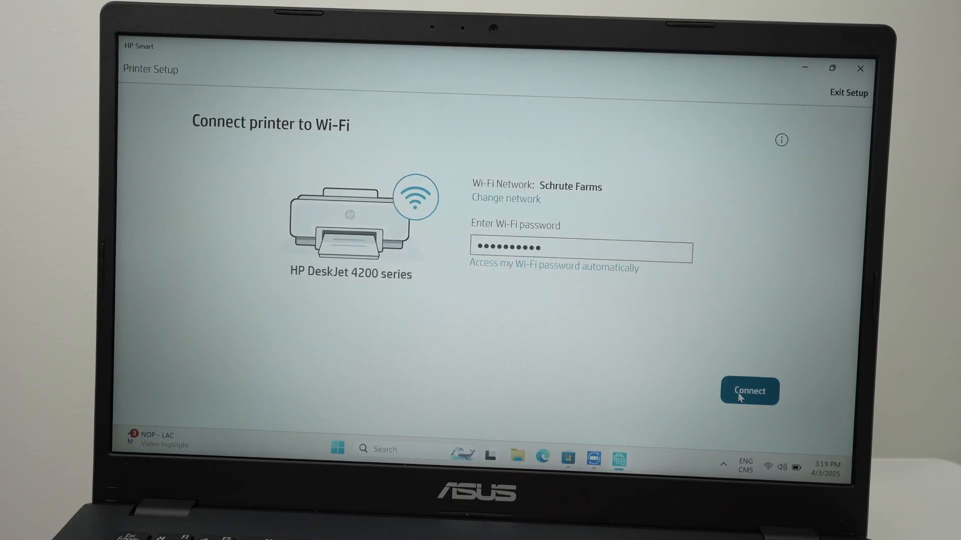
click(750, 391)
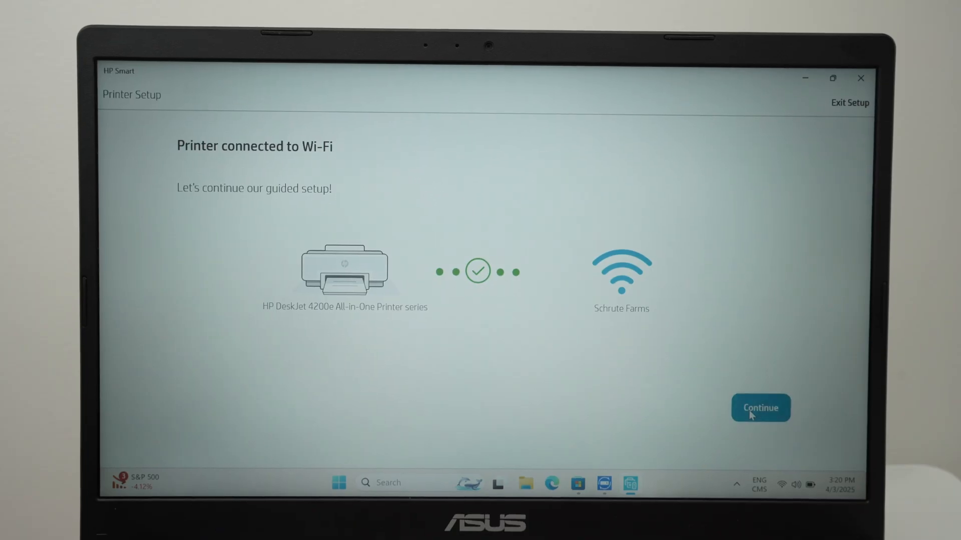
Confirm the Wi-Fi connection and driver install, then open the Test chart 2 PDF.
click(759, 407)
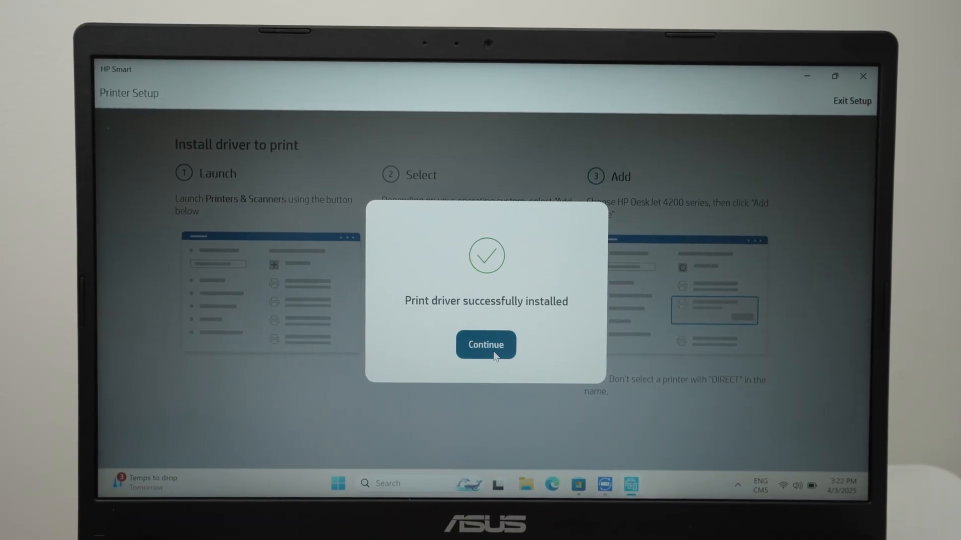
click(486, 345)
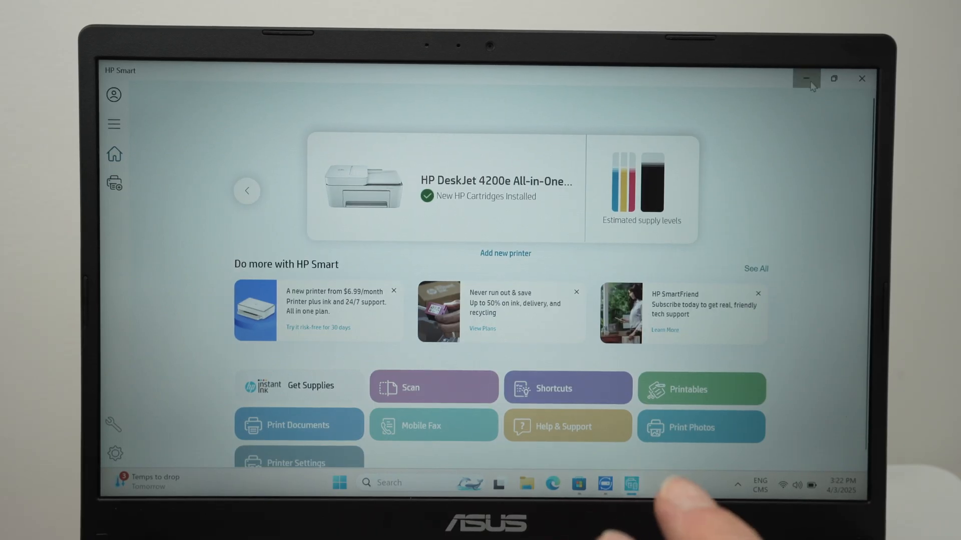
mouse_move(808, 79)
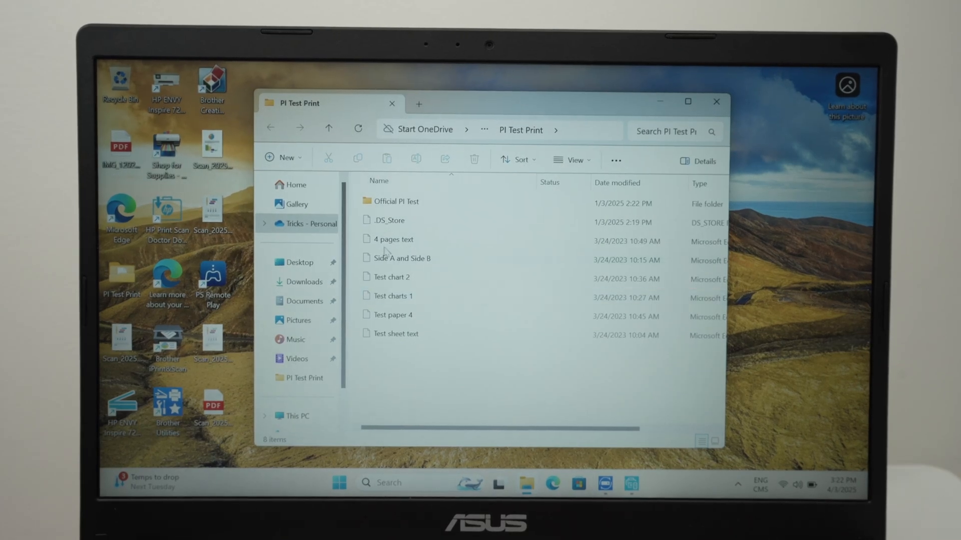
click(385, 277)
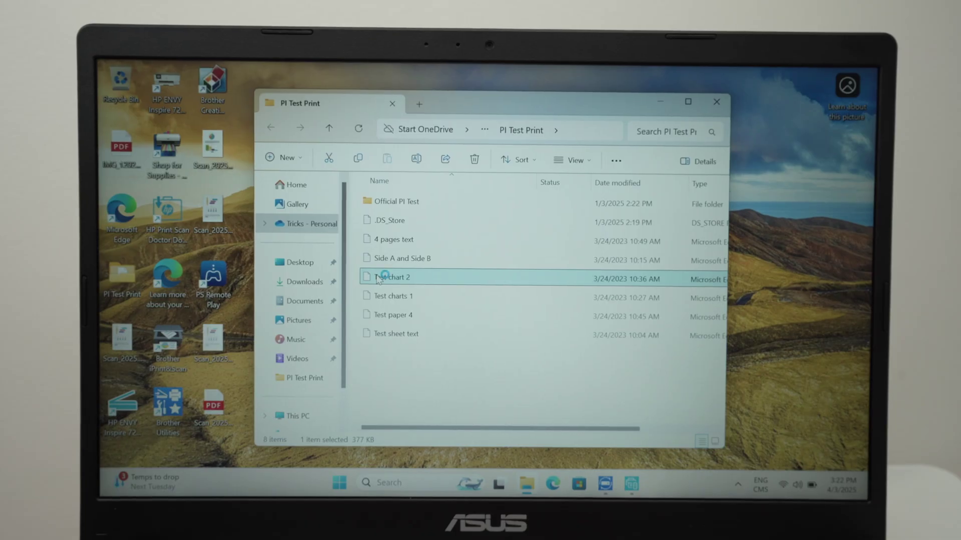
double_click(392, 277)
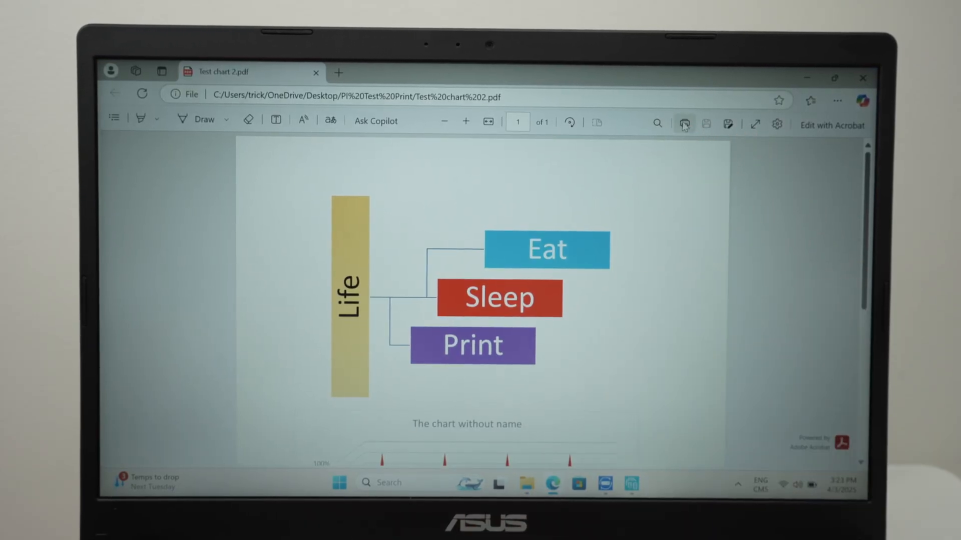
Print Test chart 2 on HP31B9EE (HP DeskJet 4200 series) instead of the Epson.
click(684, 123)
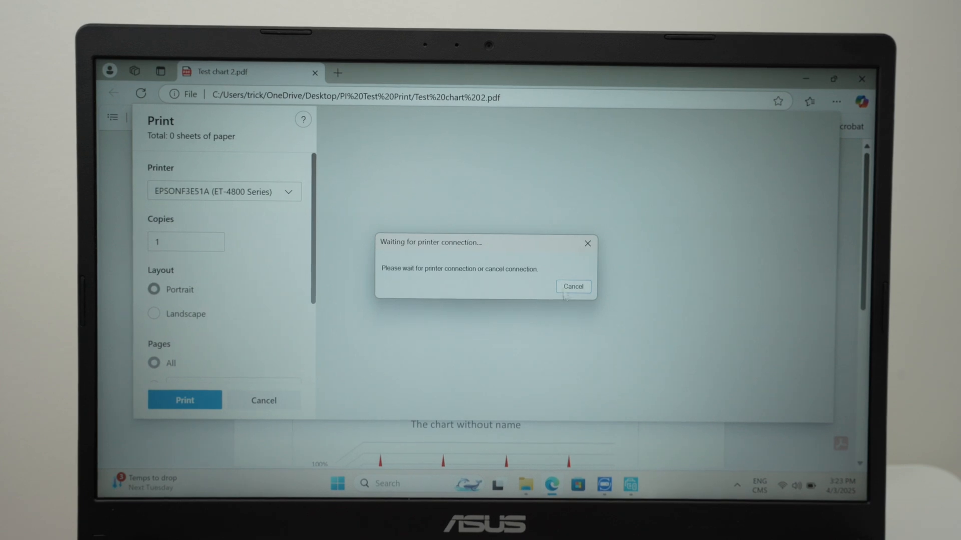
click(572, 286)
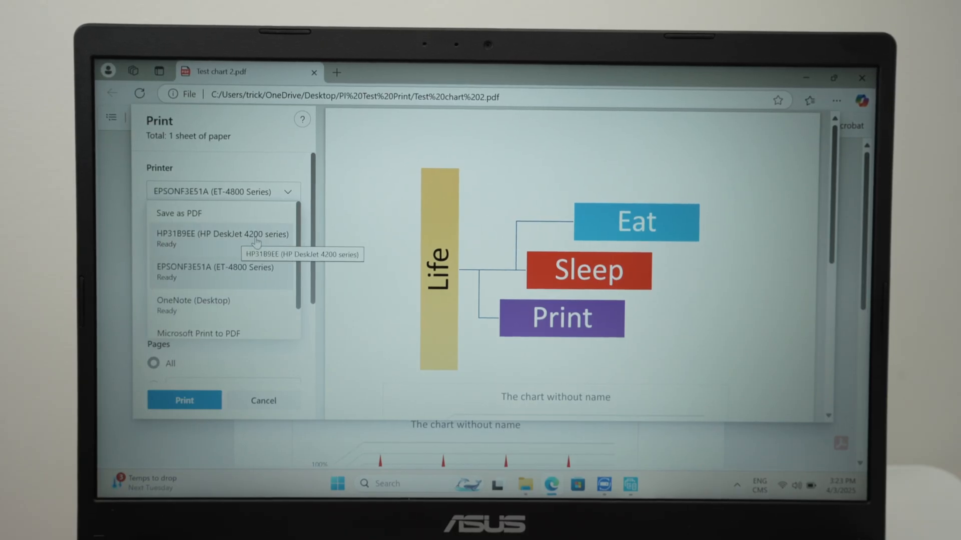
click(220, 235)
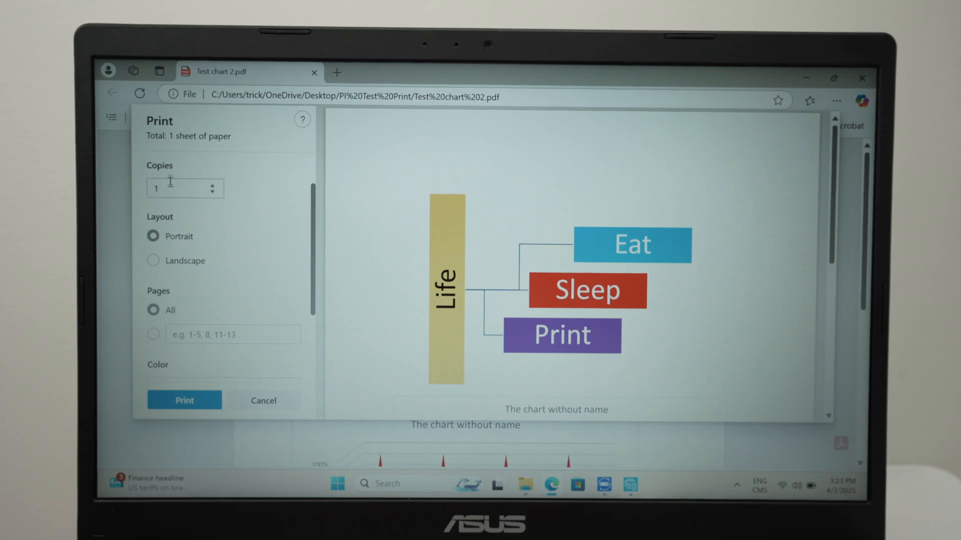
scroll(down, 3)
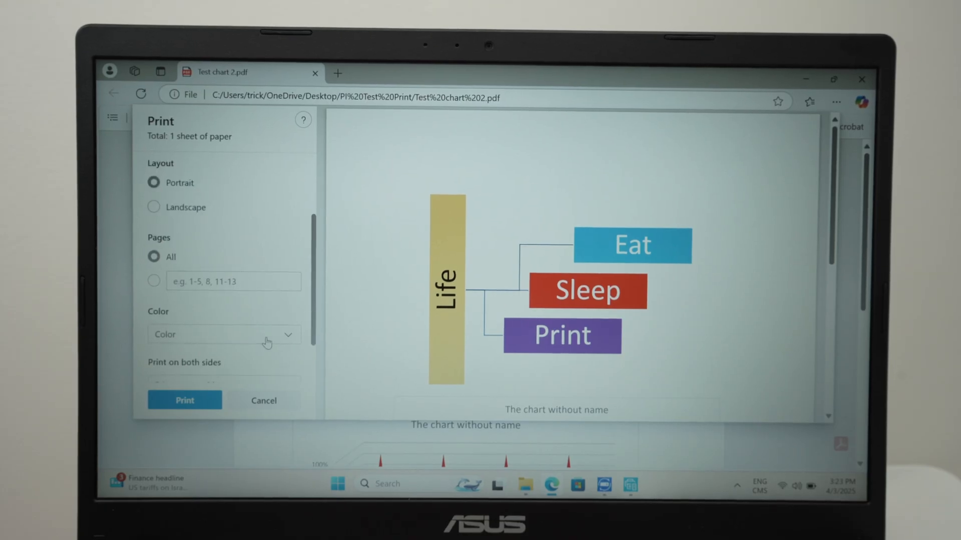
scroll(down, 3)
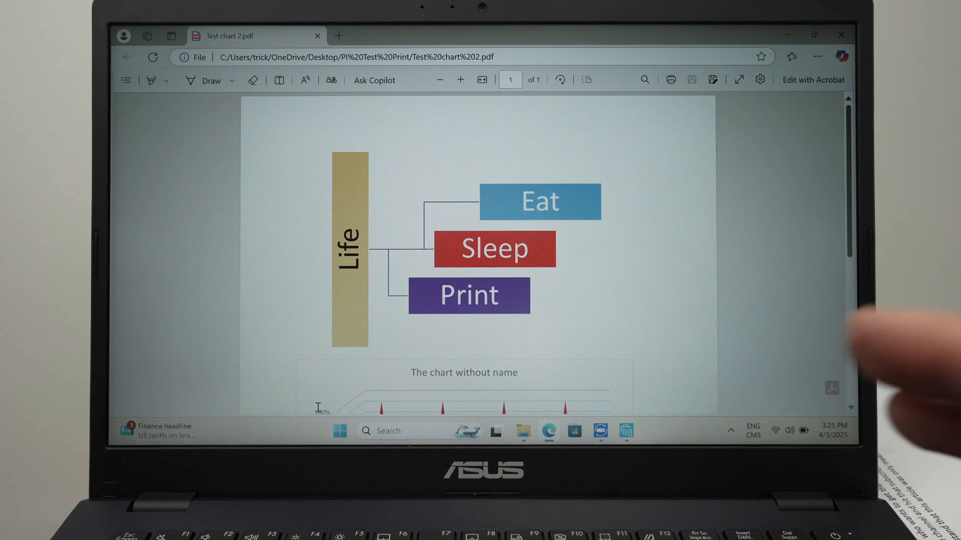
mouse_move(898, 321)
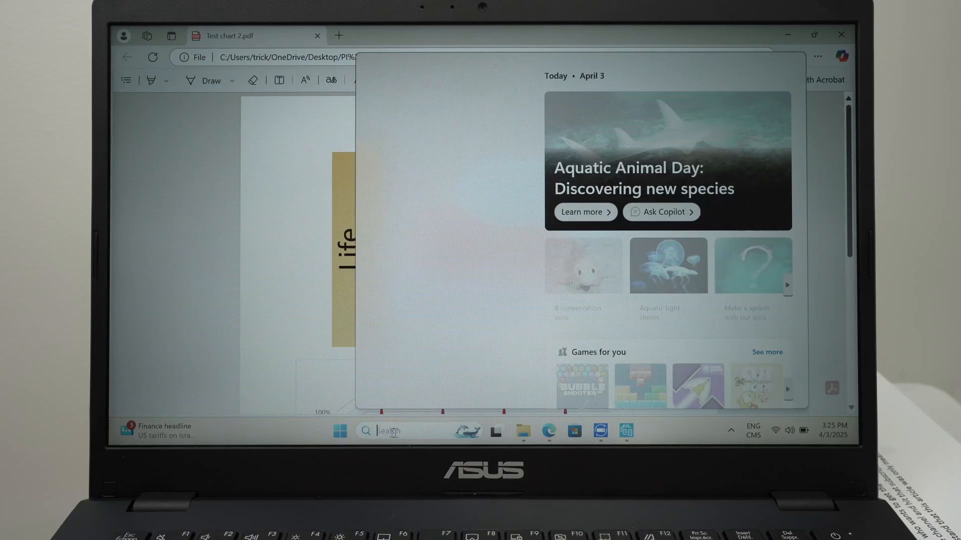
Search Windows for 'scan' and launch the Scan app.
text(s)
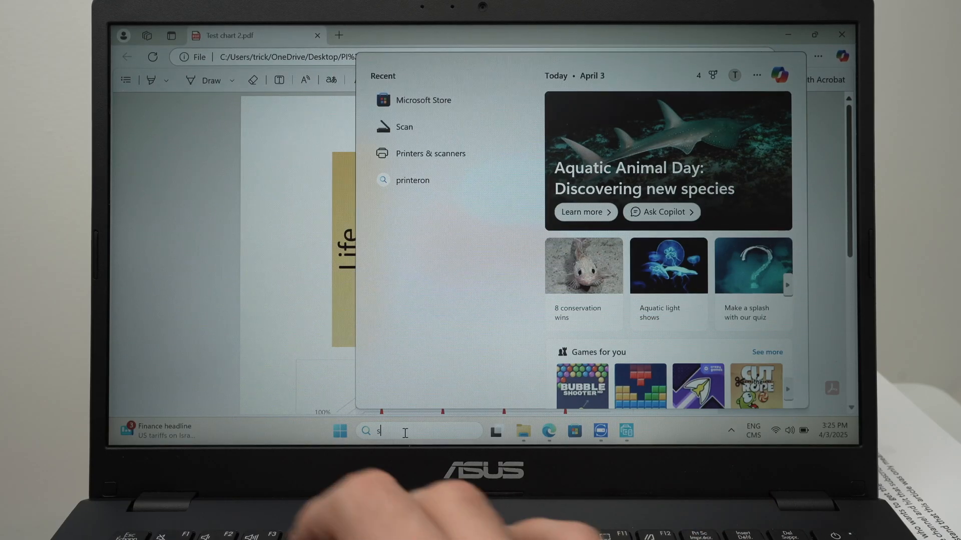
text(can)
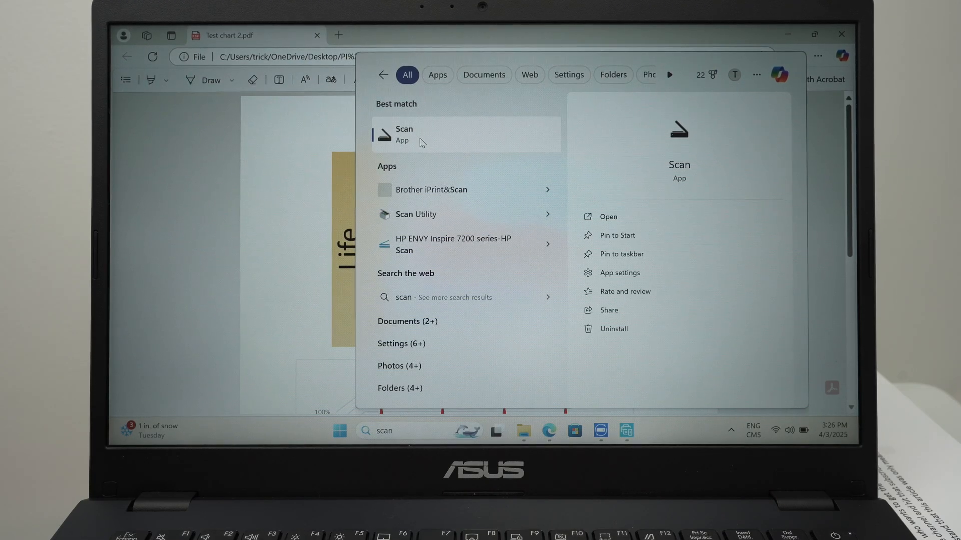
click(424, 135)
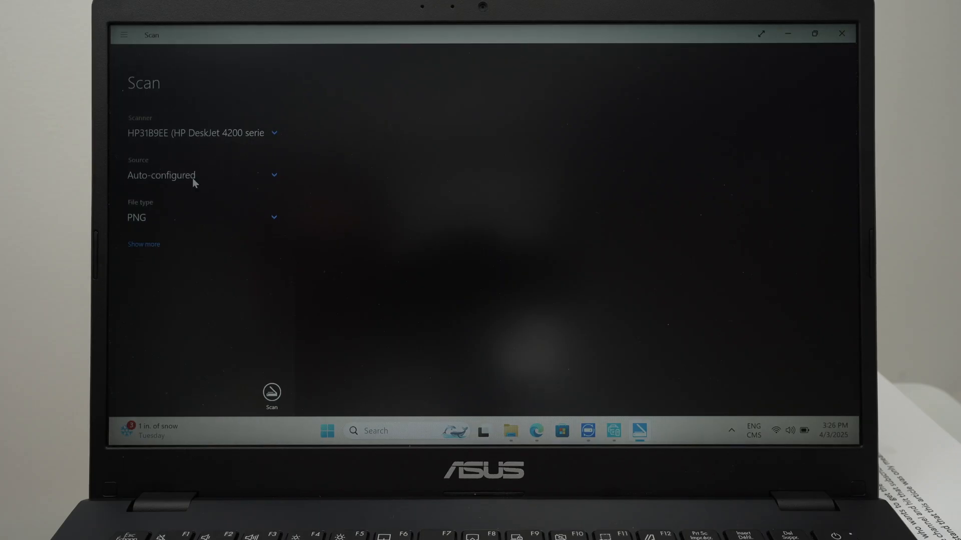
Set the scan source to Feeder and file type to PDF, showing more settings.
click(202, 175)
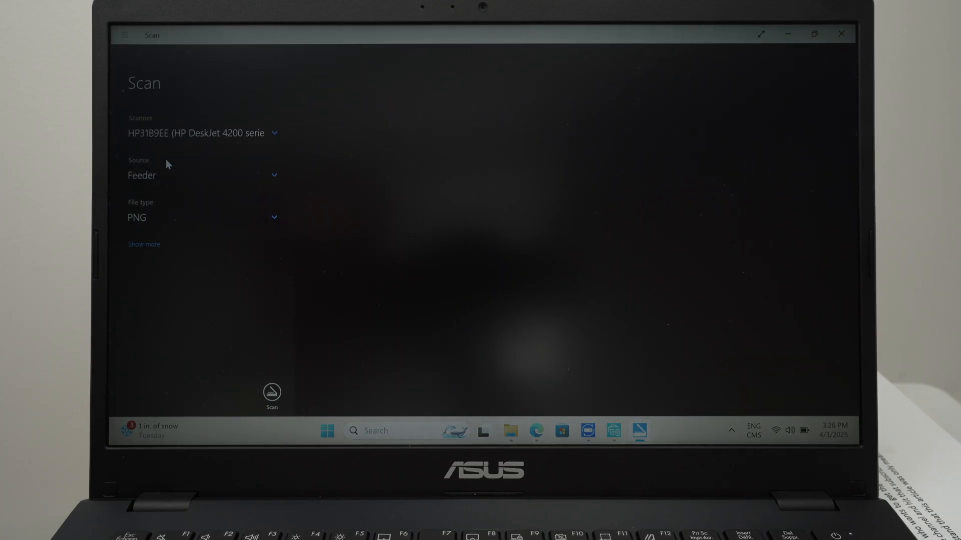
mouse_move(154, 221)
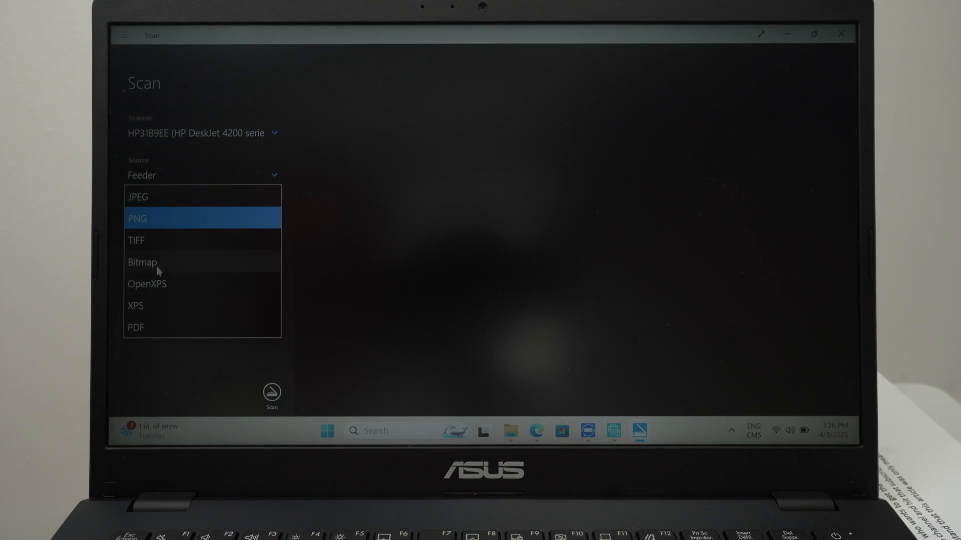
click(136, 327)
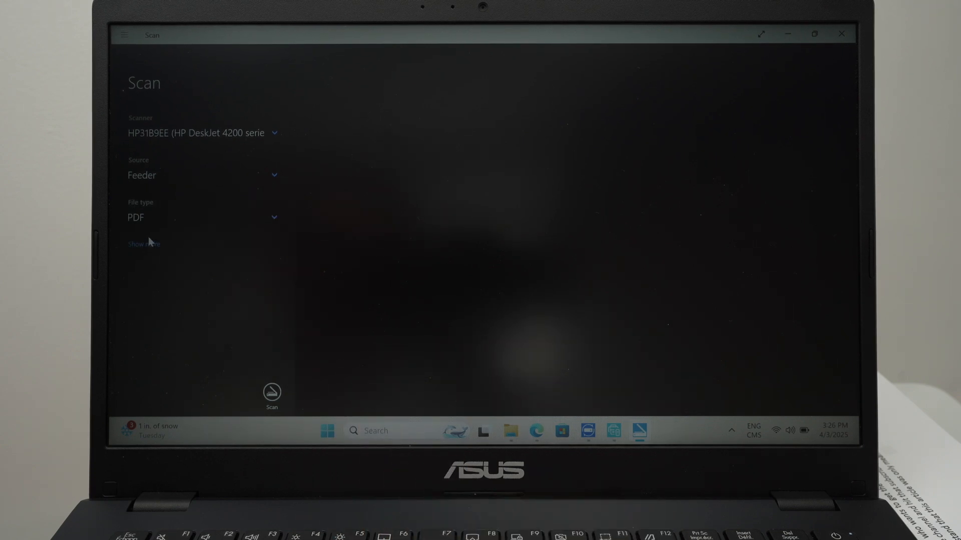
click(143, 244)
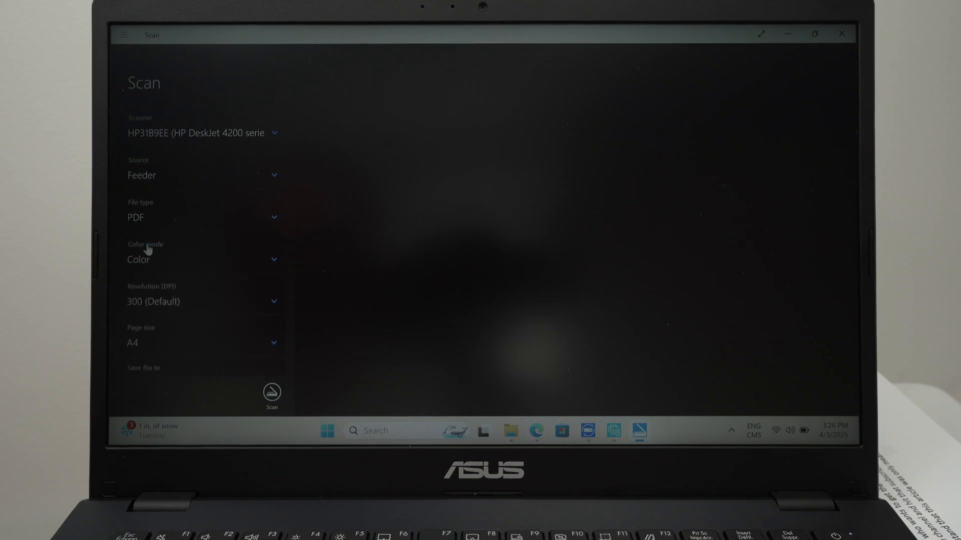
scroll(down, 3)
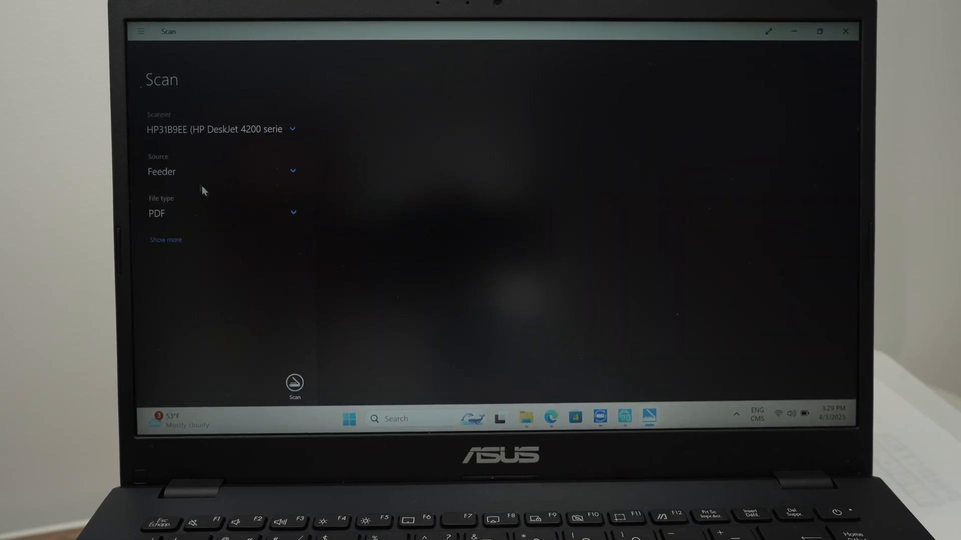
Switch the scan source to Flatbed, check extra settings, and start scanning.
click(216, 171)
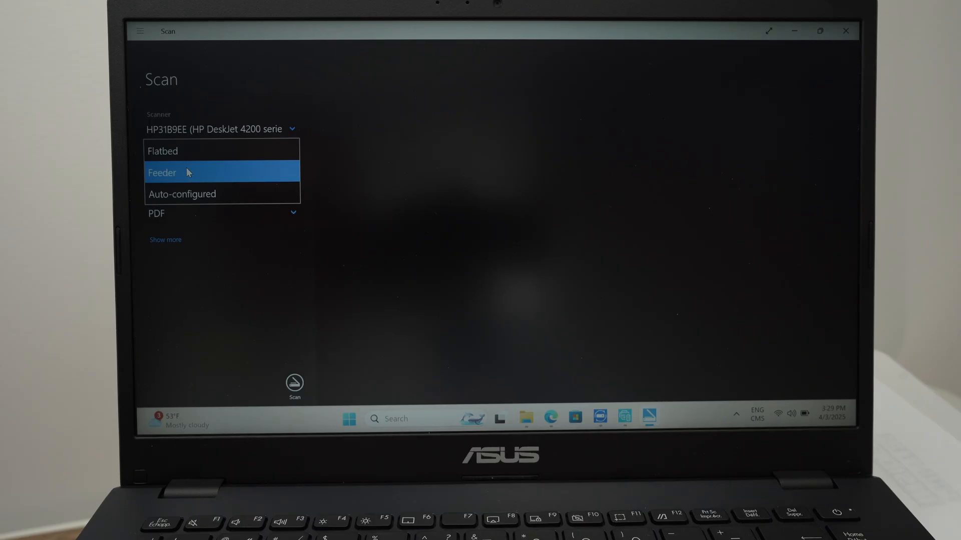
click(162, 150)
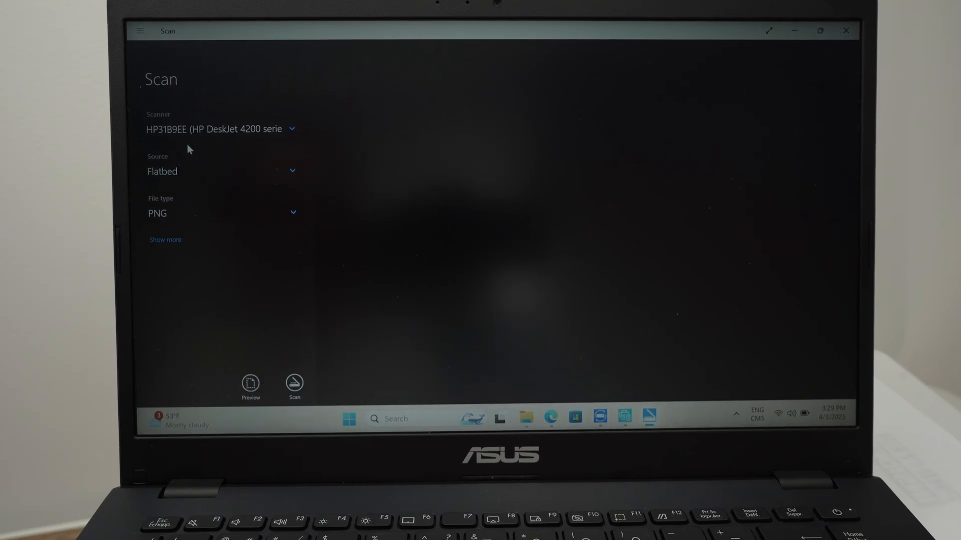
click(165, 240)
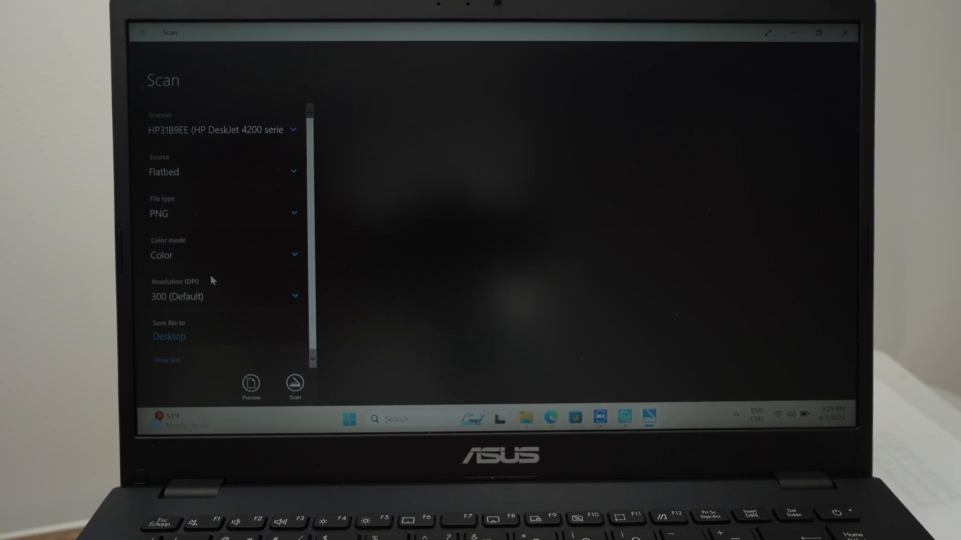
click(294, 382)
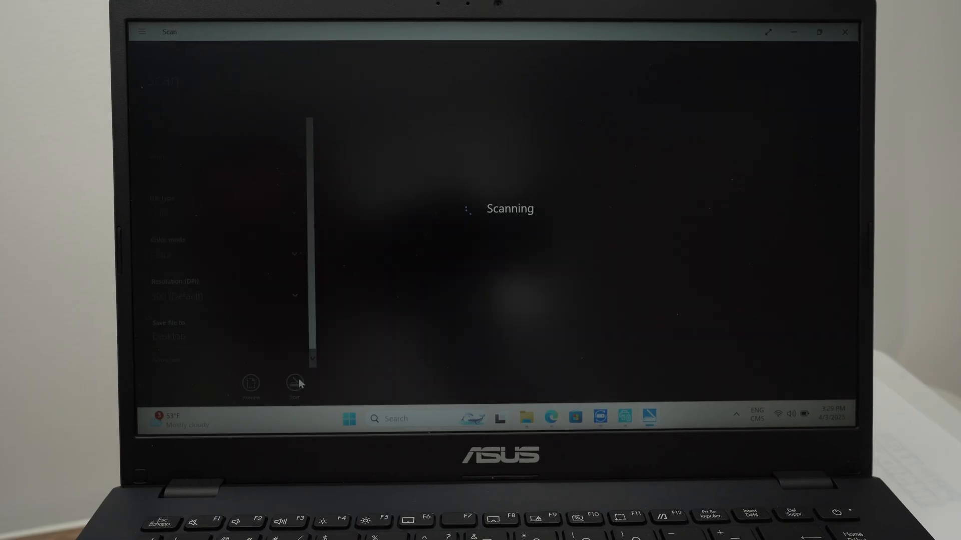